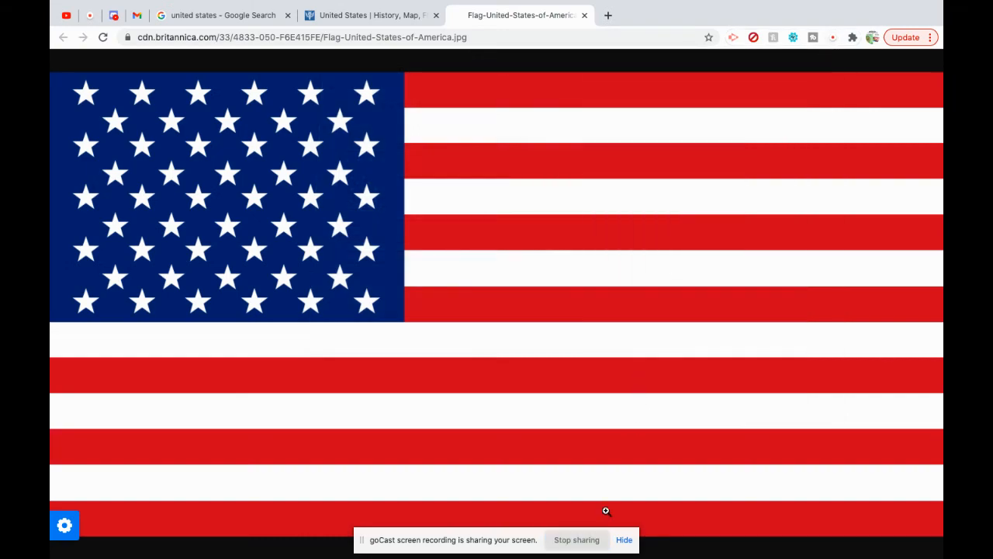
Step: Show the Britannica United States flag image in its own tab and bring up the goCast recorder panel
left_click(624, 540)
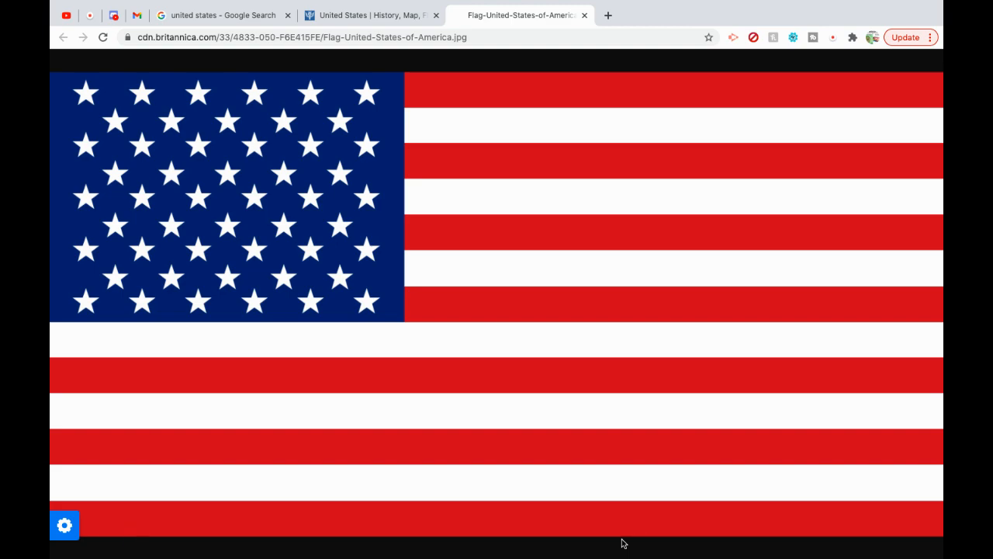
left_click(834, 37)
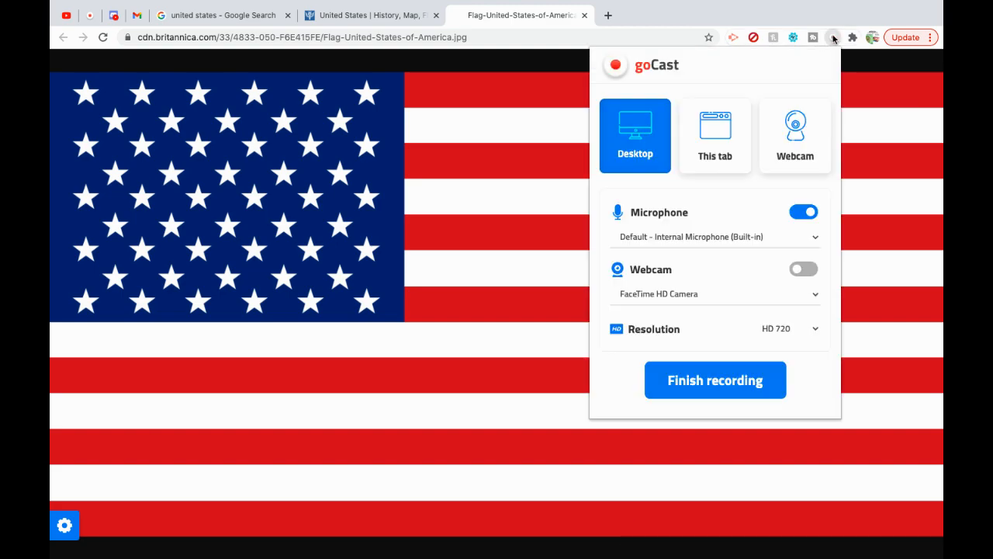